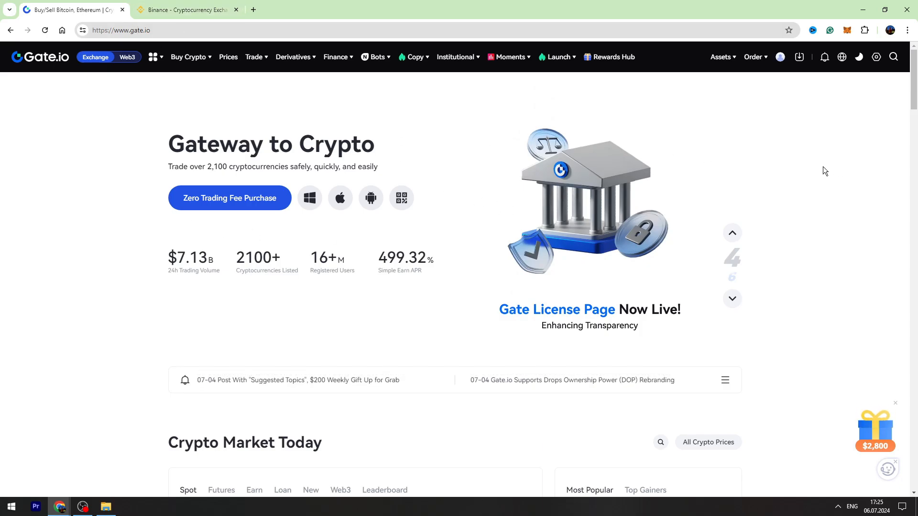
Step: Open Gate.io's Spot Account and filter the coin list to USDT
click(721, 57)
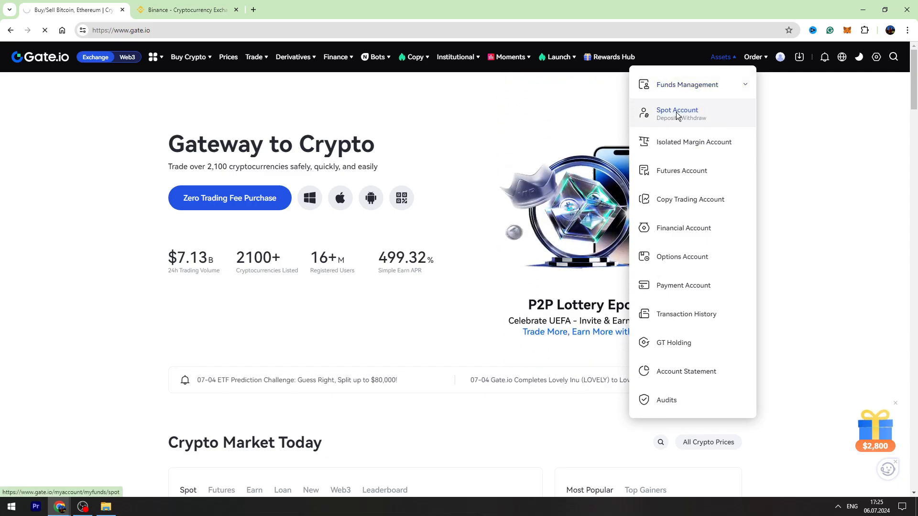
click(677, 112)
text(u)
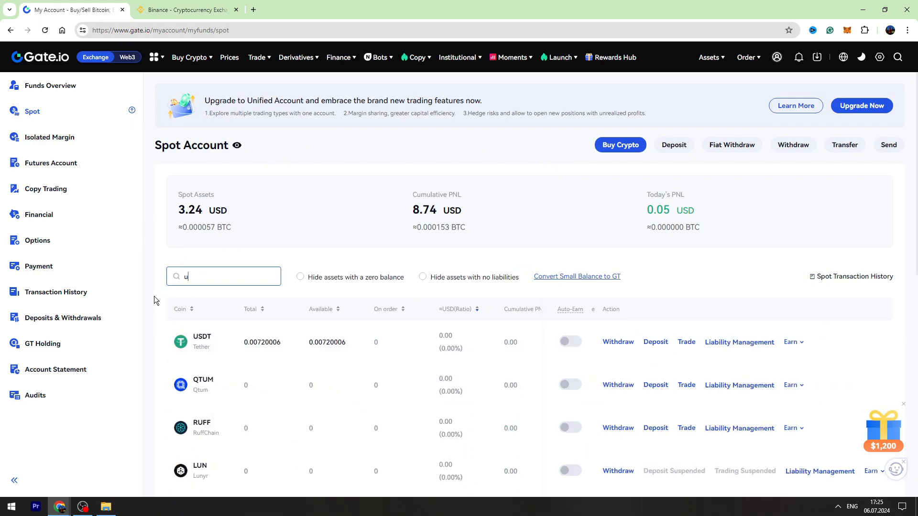
text(sdt)
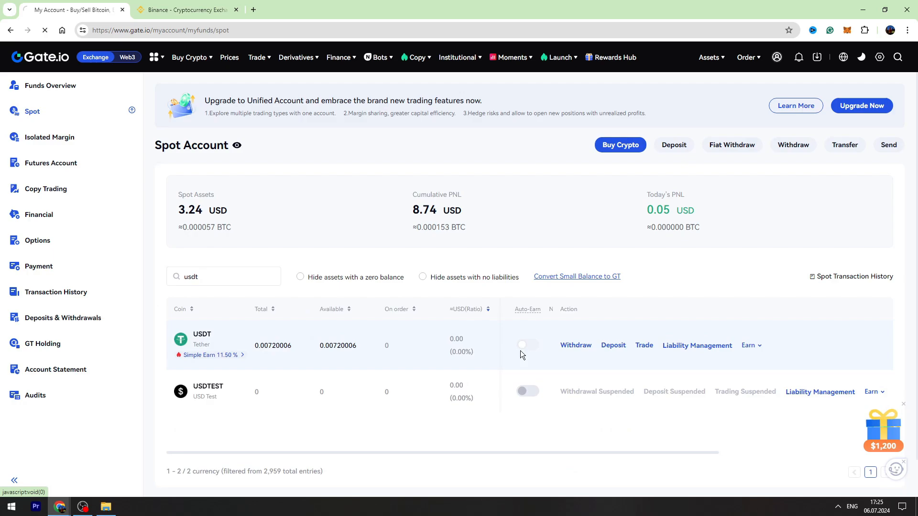
Step: Start a USDT withdrawal on the USDT-BNB Smart Chain (BEP20) network
click(575, 345)
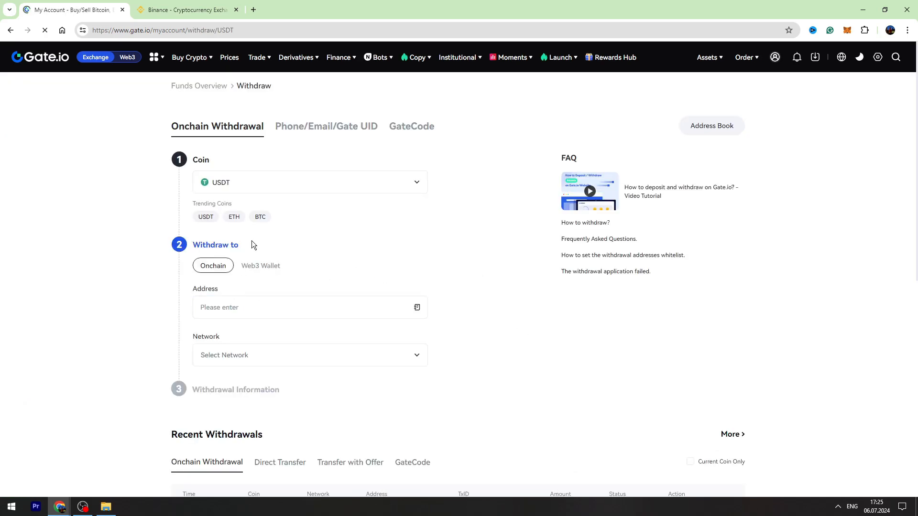
click(309, 355)
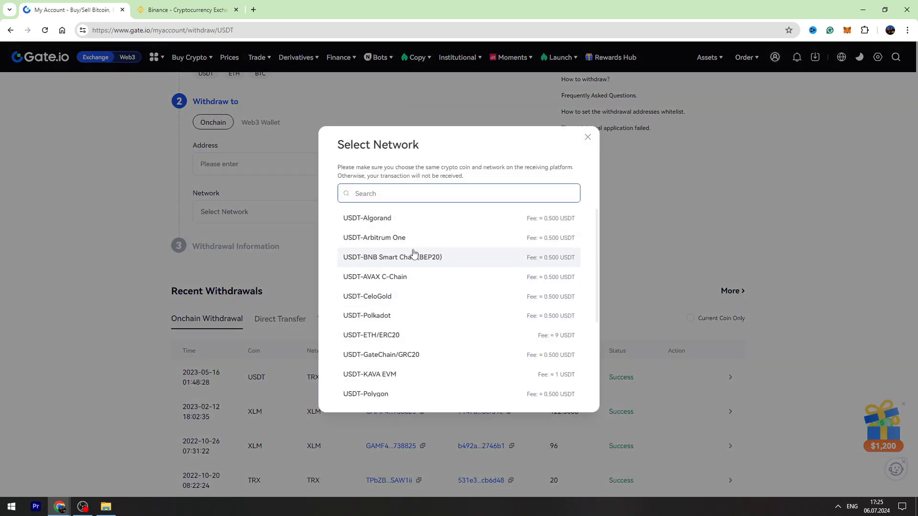
click(392, 257)
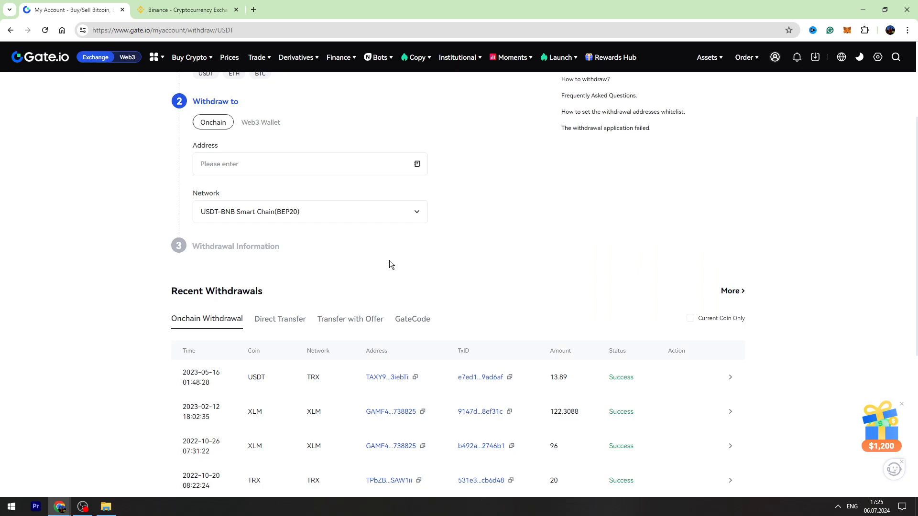
scroll(up, 3)
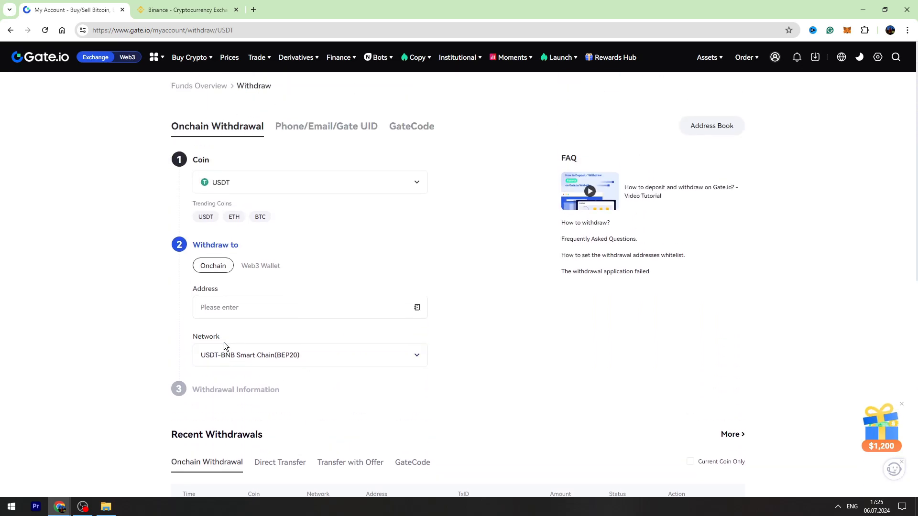
Step: Switch to Binance and open the Spot wallet
click(186, 9)
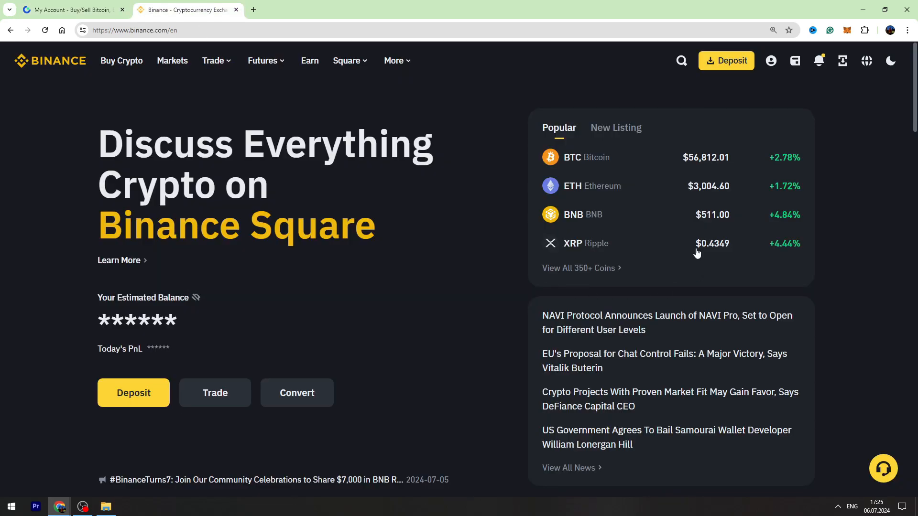
mouse_move(566, 201)
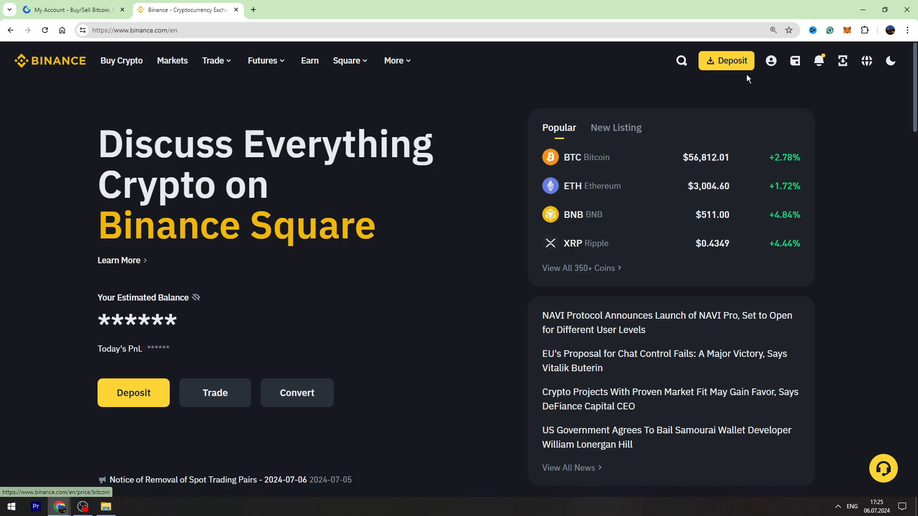
click(795, 60)
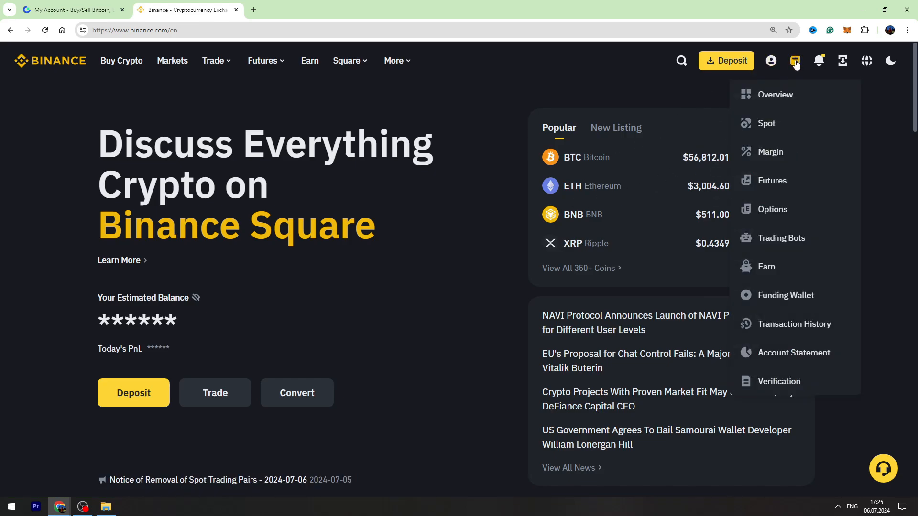
click(766, 123)
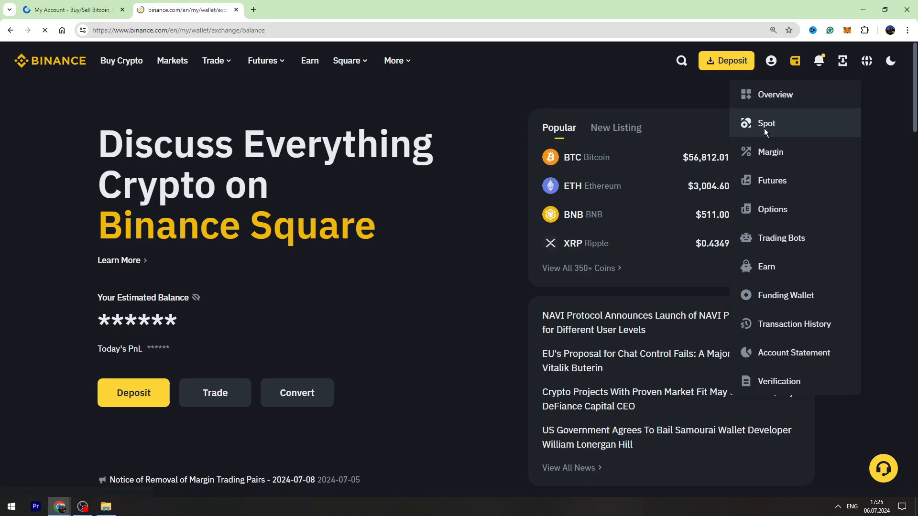
click(766, 123)
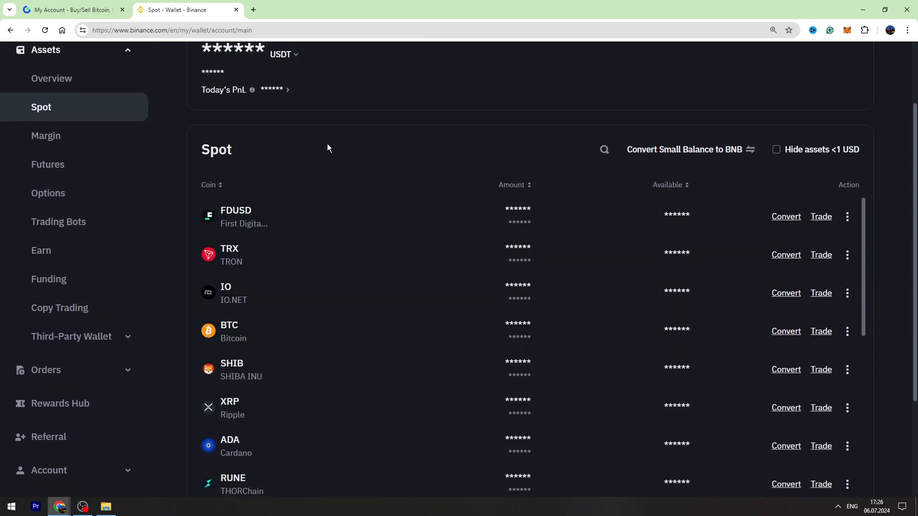
Step: Search the wallet for USDT and open its deposit page
scroll(up, 3)
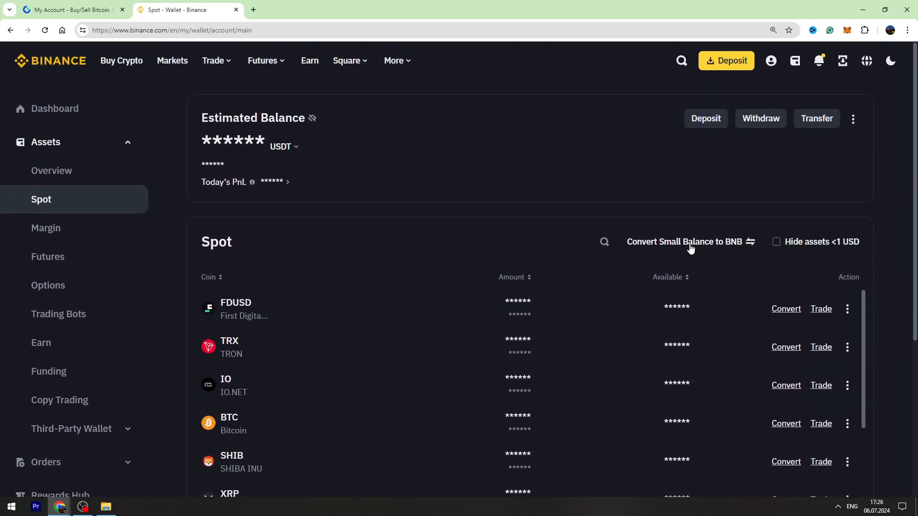
text(usdt)
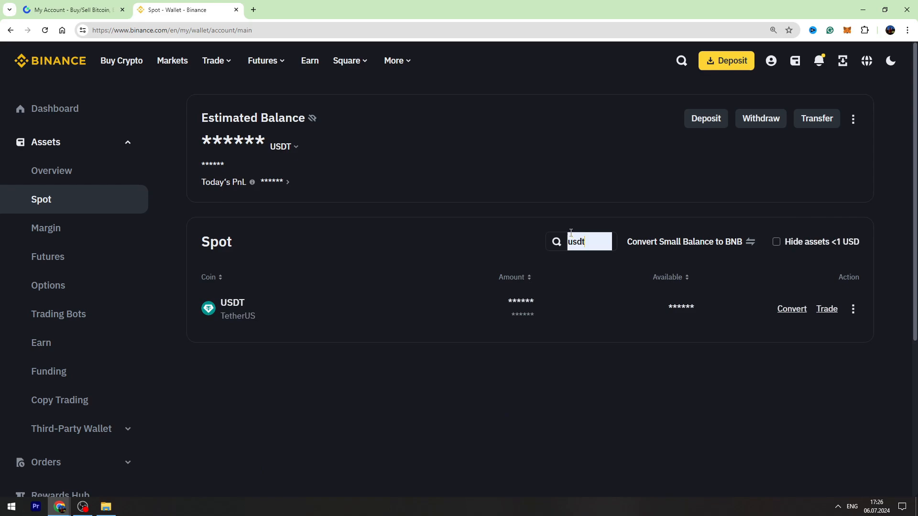
click(853, 309)
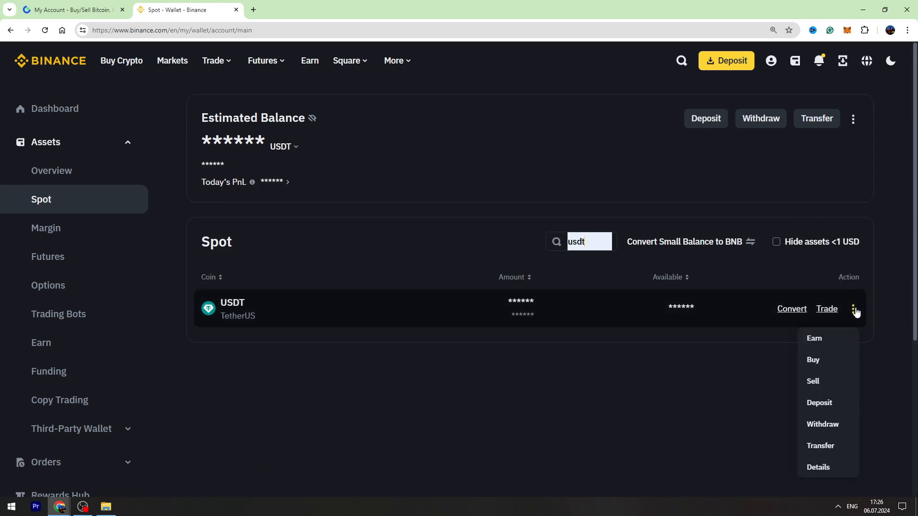
mouse_move(856, 309)
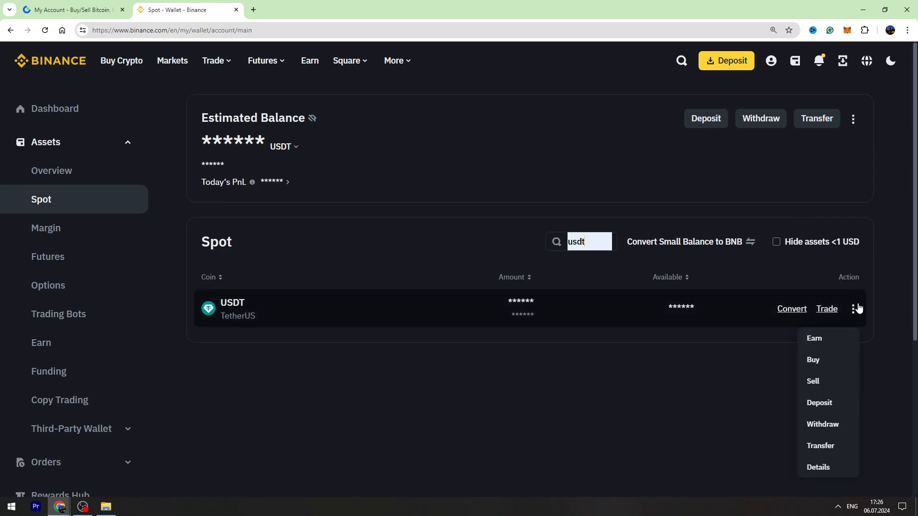
mouse_move(822, 424)
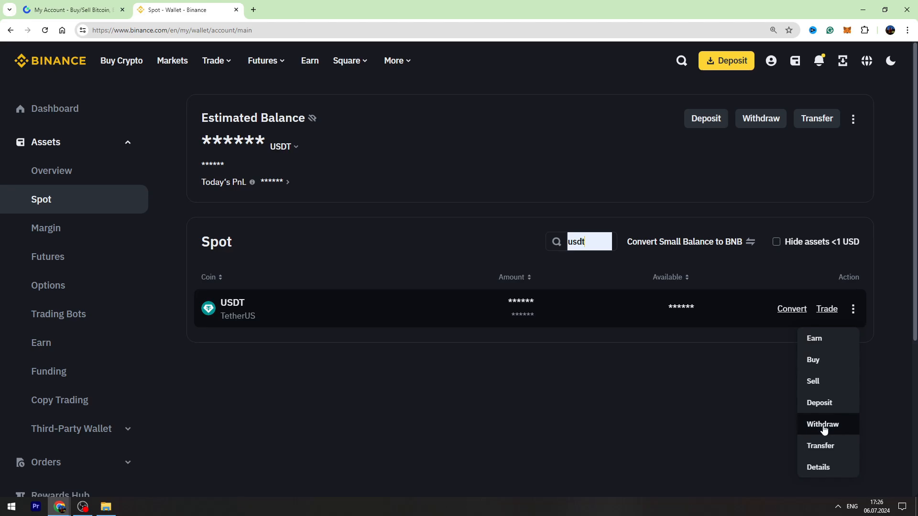
click(819, 403)
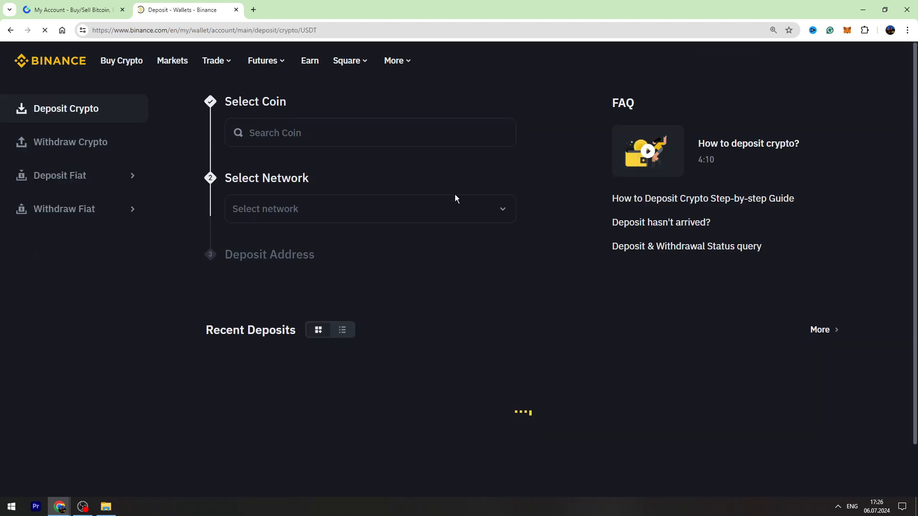
Step: Copy Binance's BEP20 USDT deposit address into Gate.io's withdrawal Address field
click(370, 208)
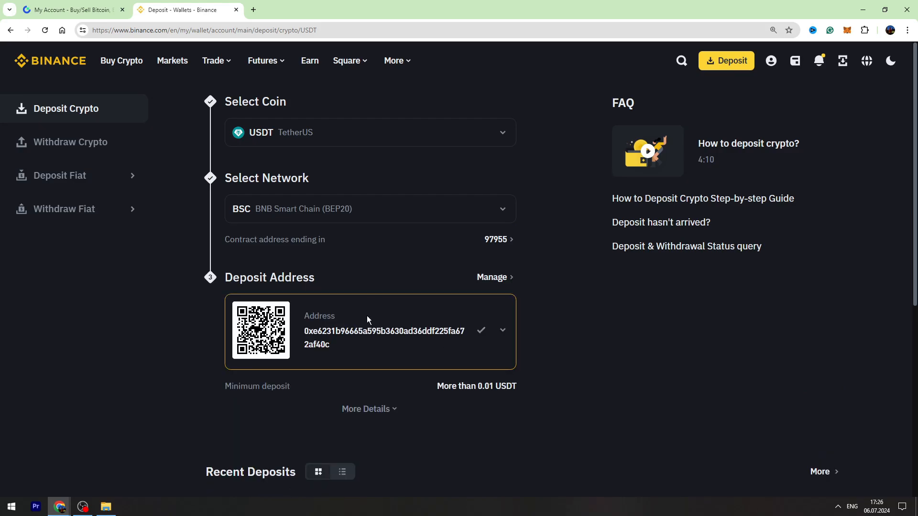
click(69, 10)
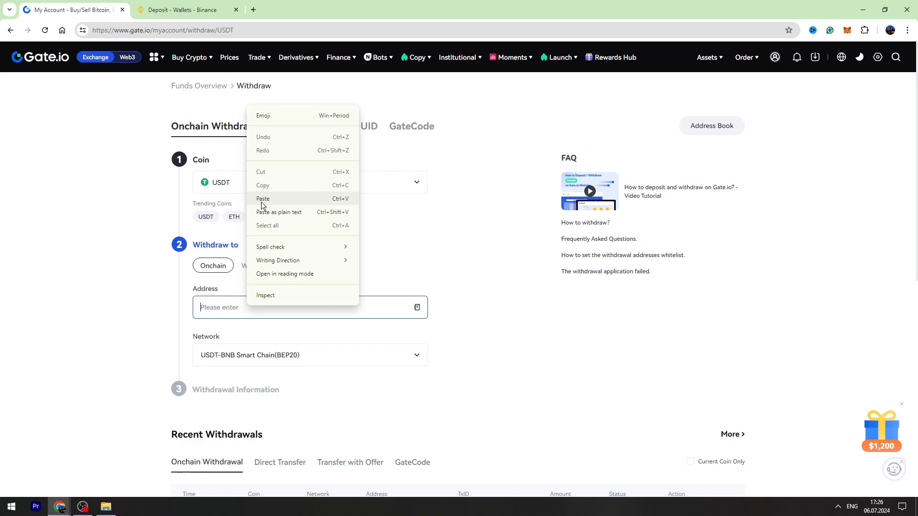
click(262, 199)
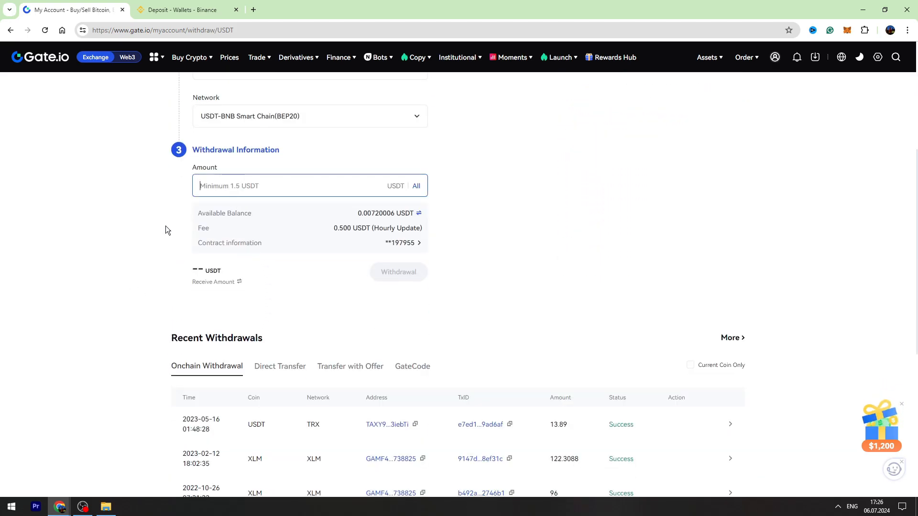
Step: Enter a 100 USDT withdrawal amount, then return to Binance's deposit page
text(100)
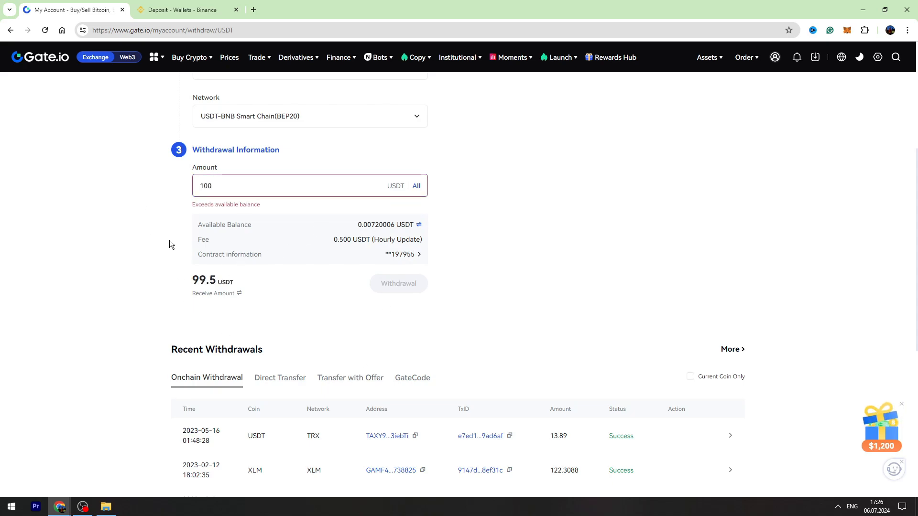
mouse_move(320, 245)
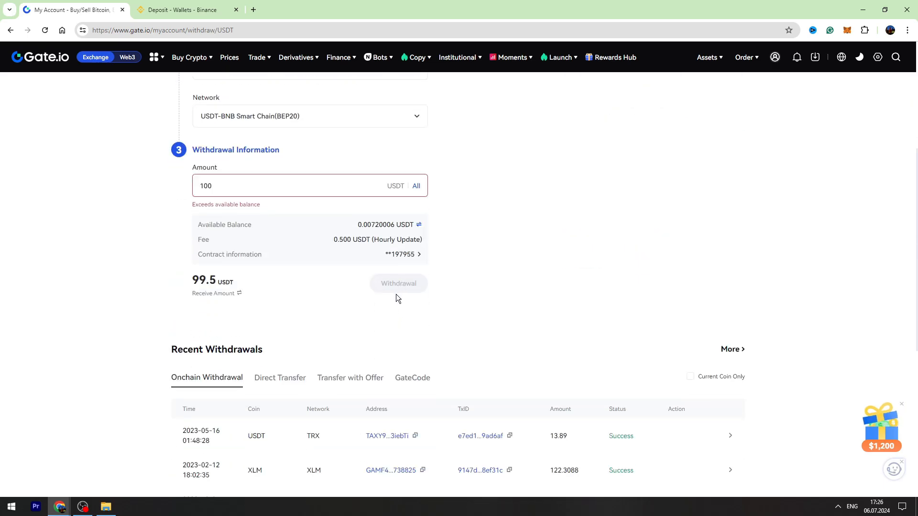
scroll(down, 3)
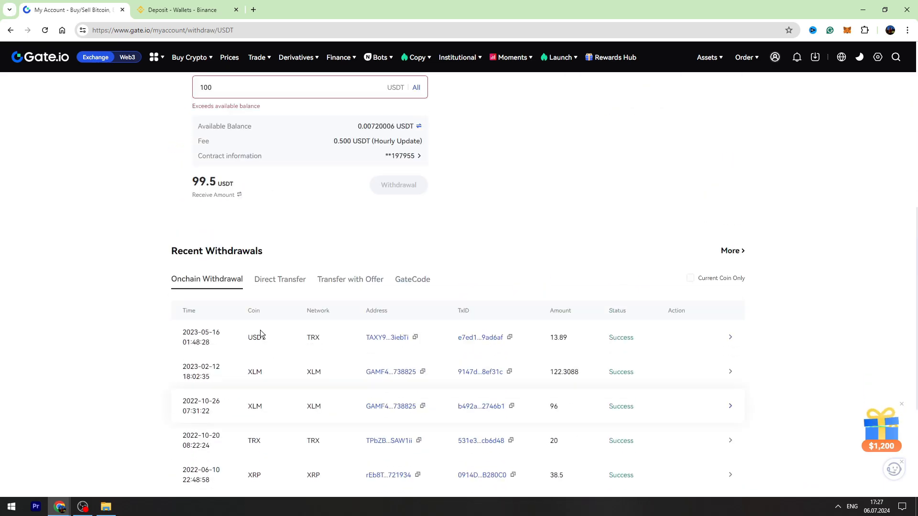
click(186, 10)
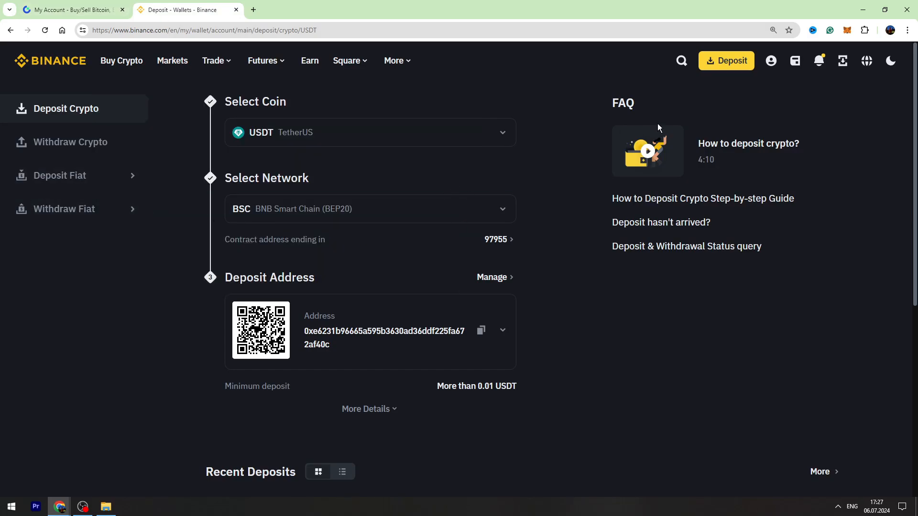
mouse_move(767, 88)
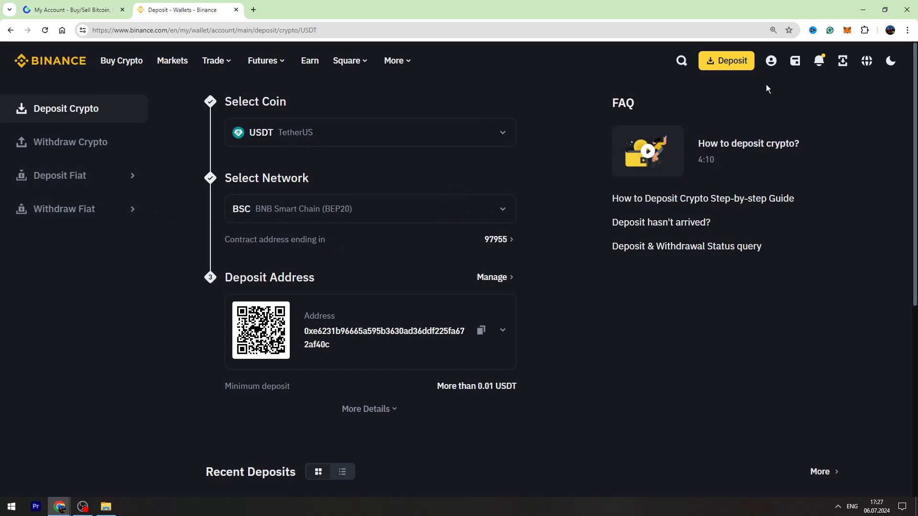
Step: Open Binance's Spot wallet from the Wallet menu to view coin balances
click(795, 61)
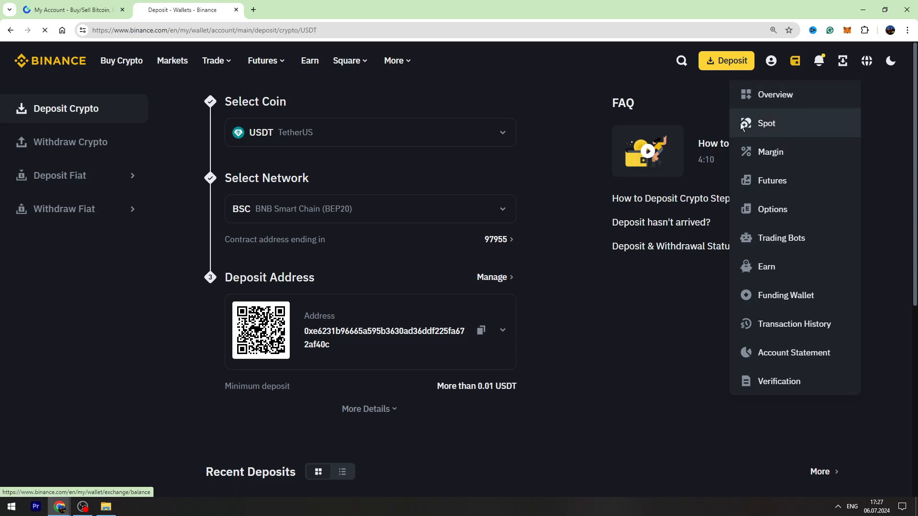
click(767, 123)
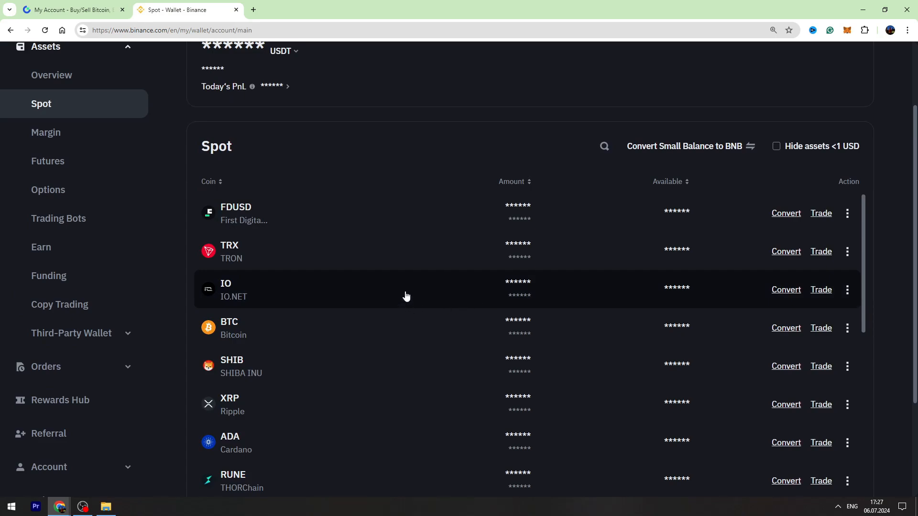
mouse_move(406, 288)
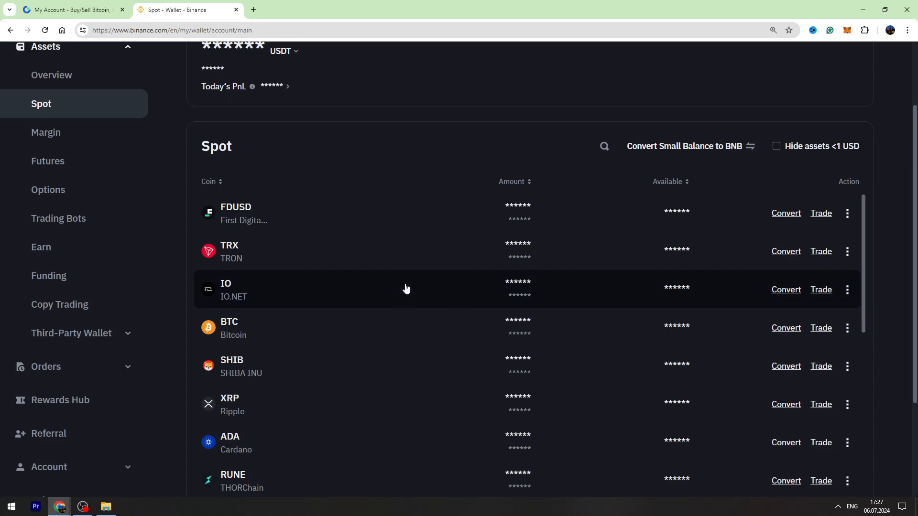